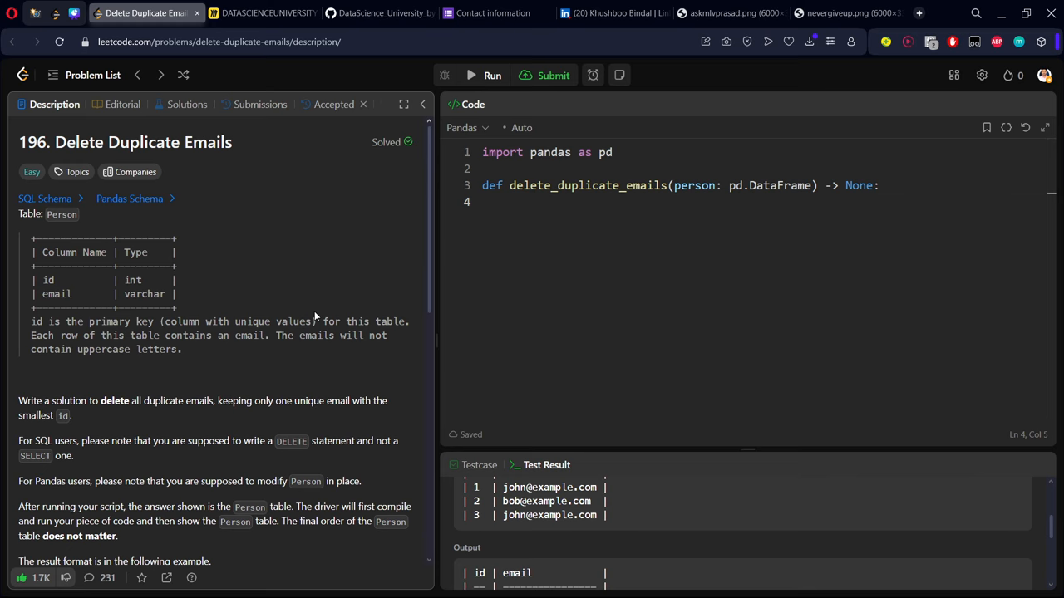
- Review the problem note about modifying Person in place and the example table rows
scroll("down", 3)
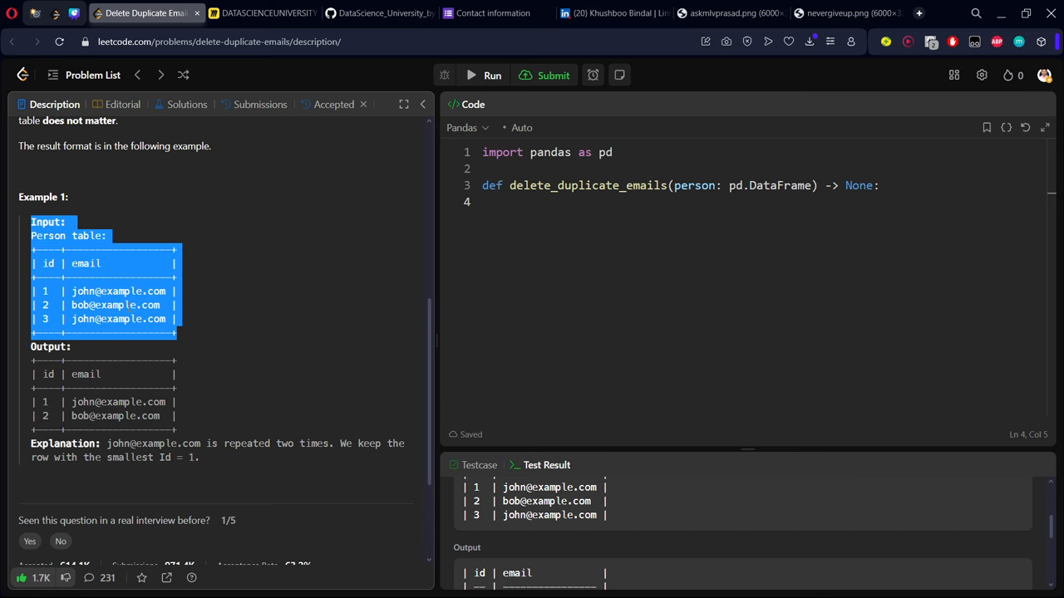
mouse_move(163, 329)
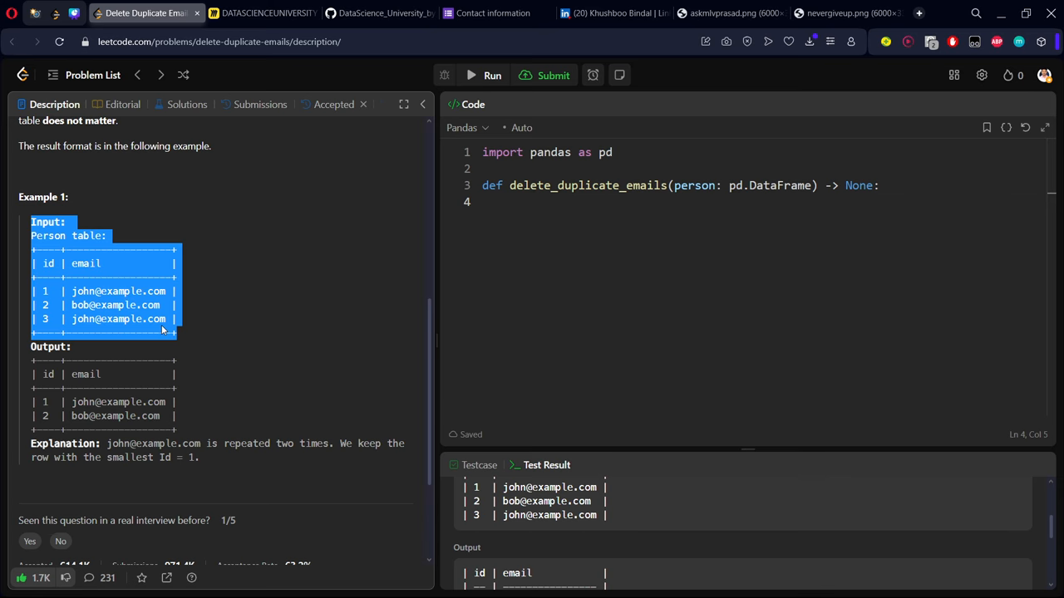
left_click(208, 343)
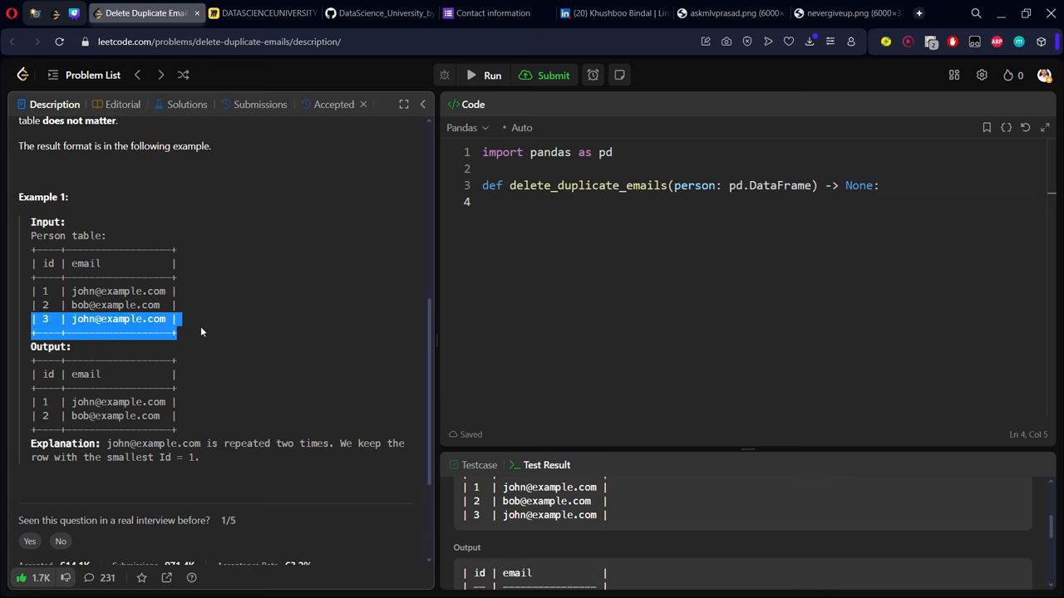
mouse_move(176, 319)
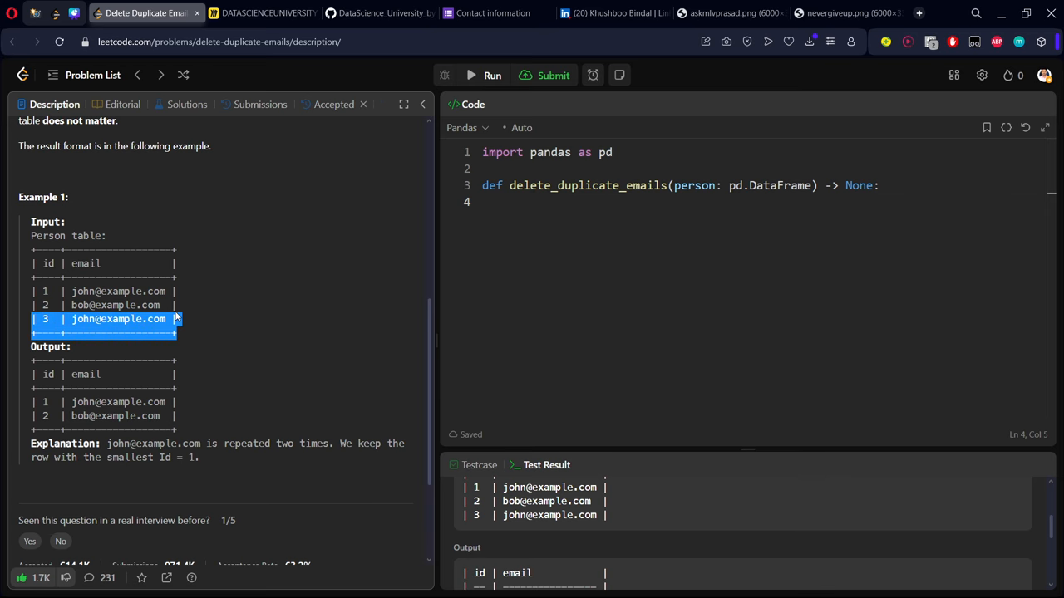
mouse_move(178, 303)
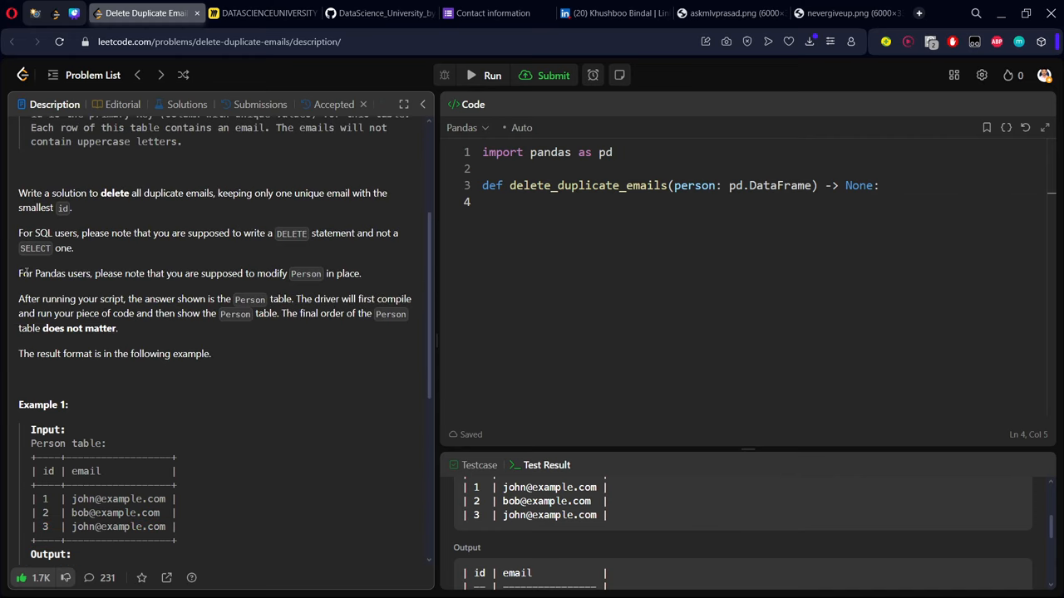
left_click_drag(18, 273, 289, 273)
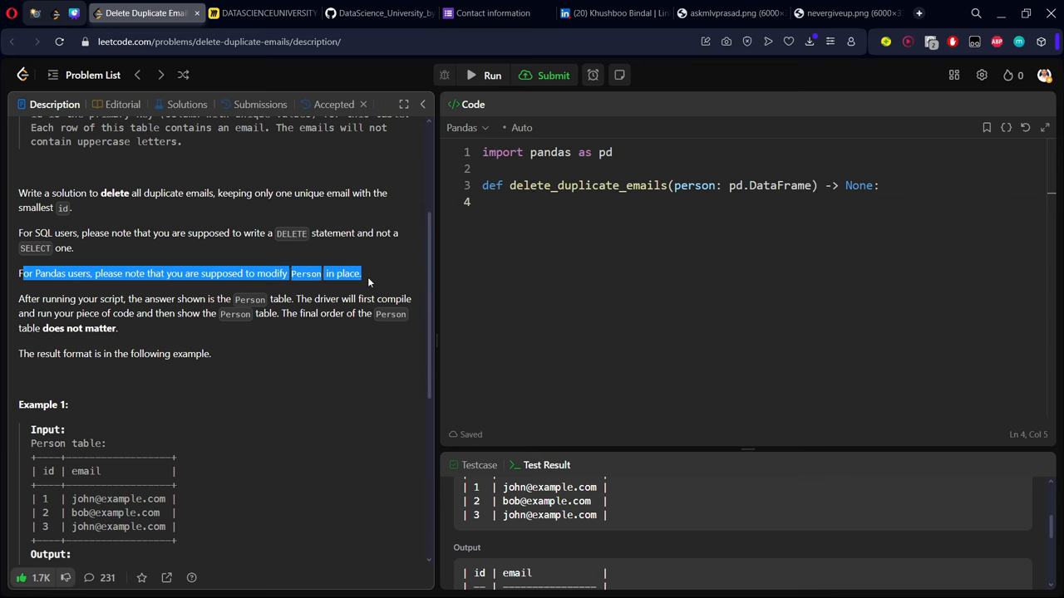
mouse_move(386, 286)
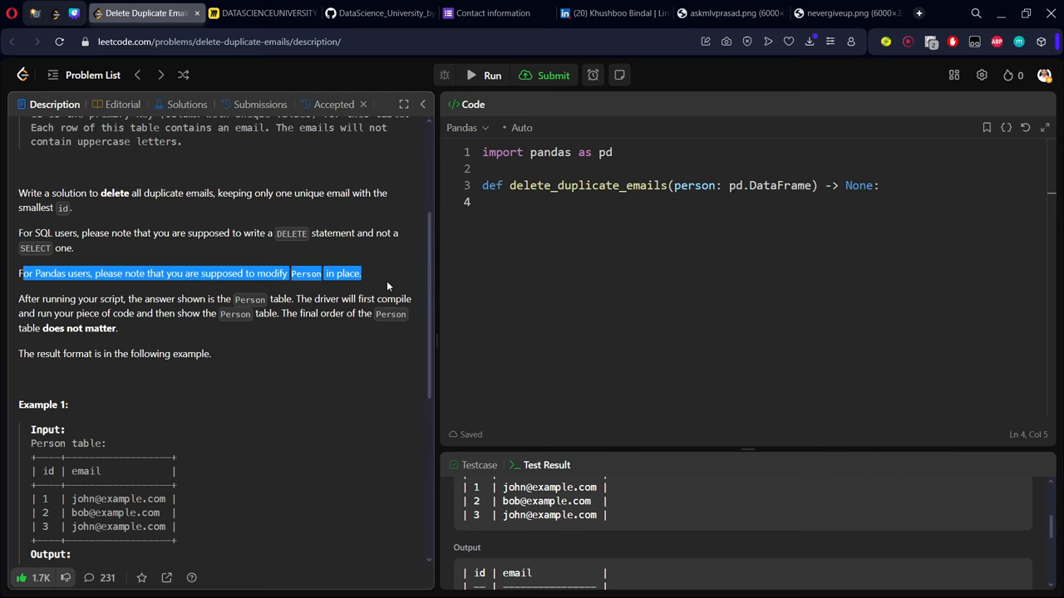
mouse_move(386, 286)
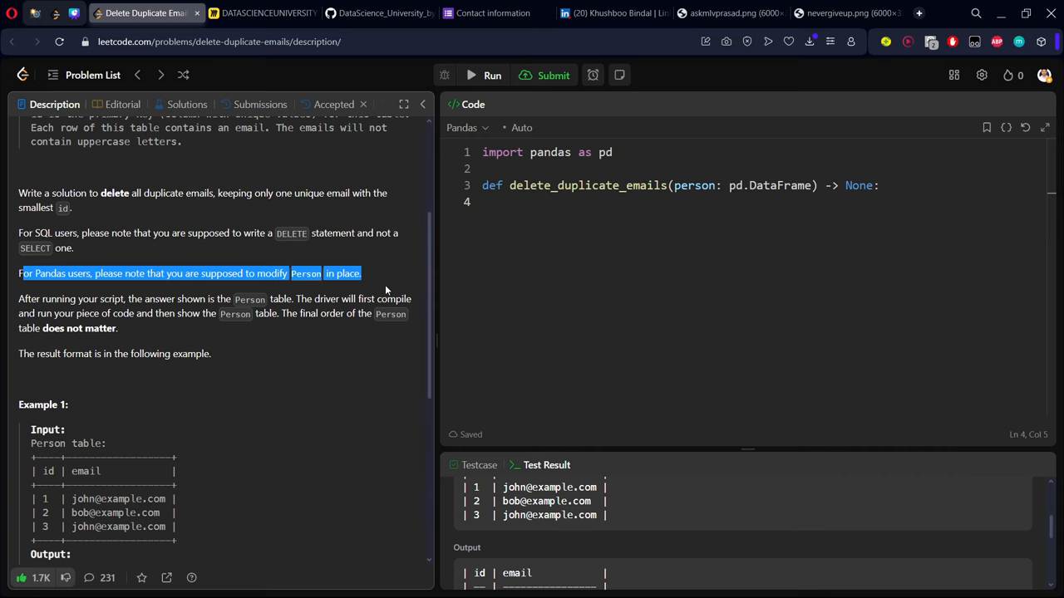
mouse_move(173, 392)
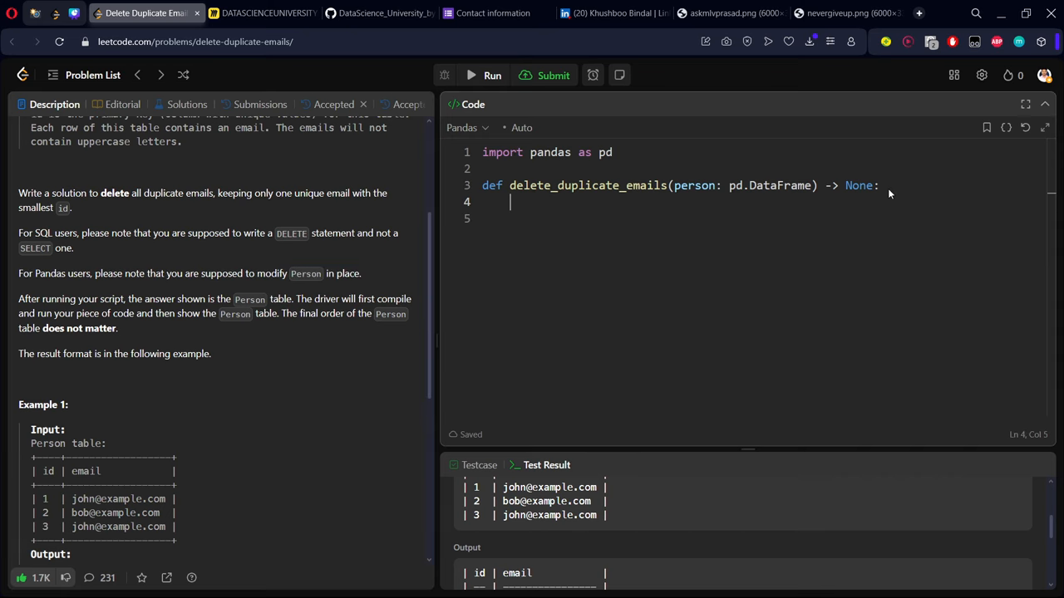
scroll("down", 3)
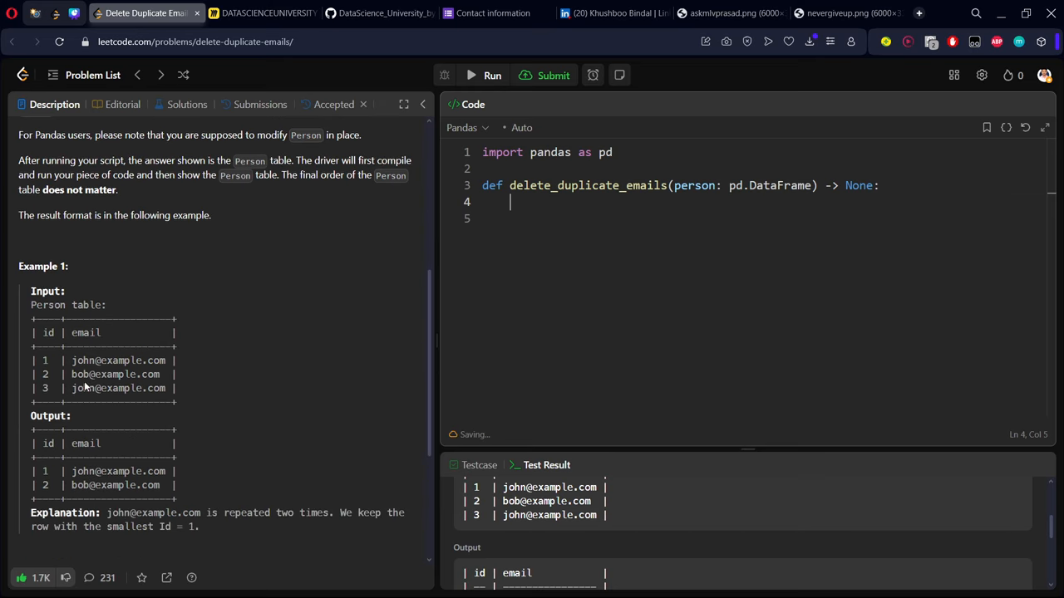
double_click(45, 359)
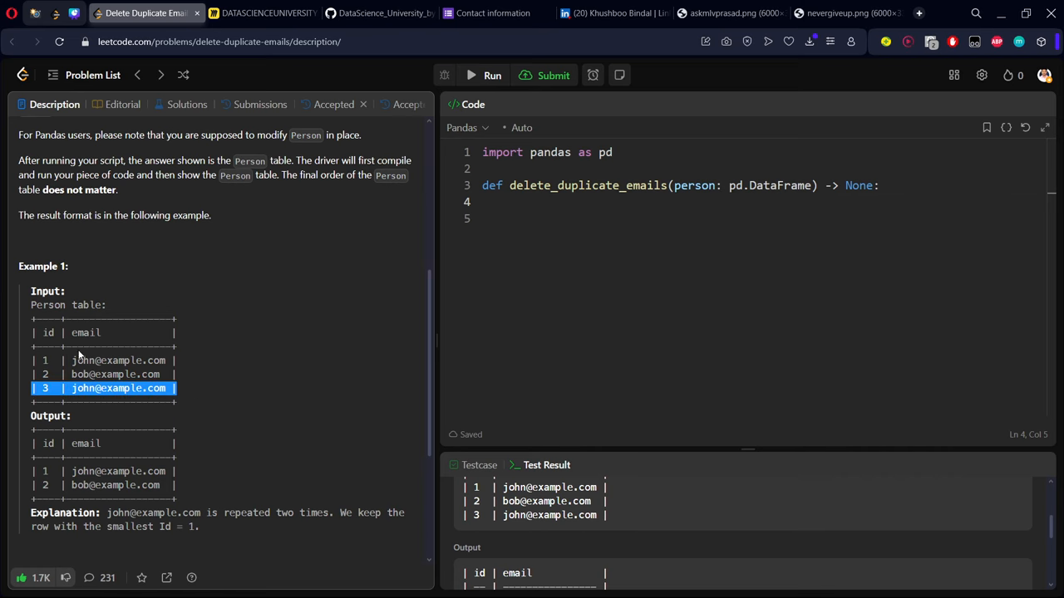
mouse_move(79, 350)
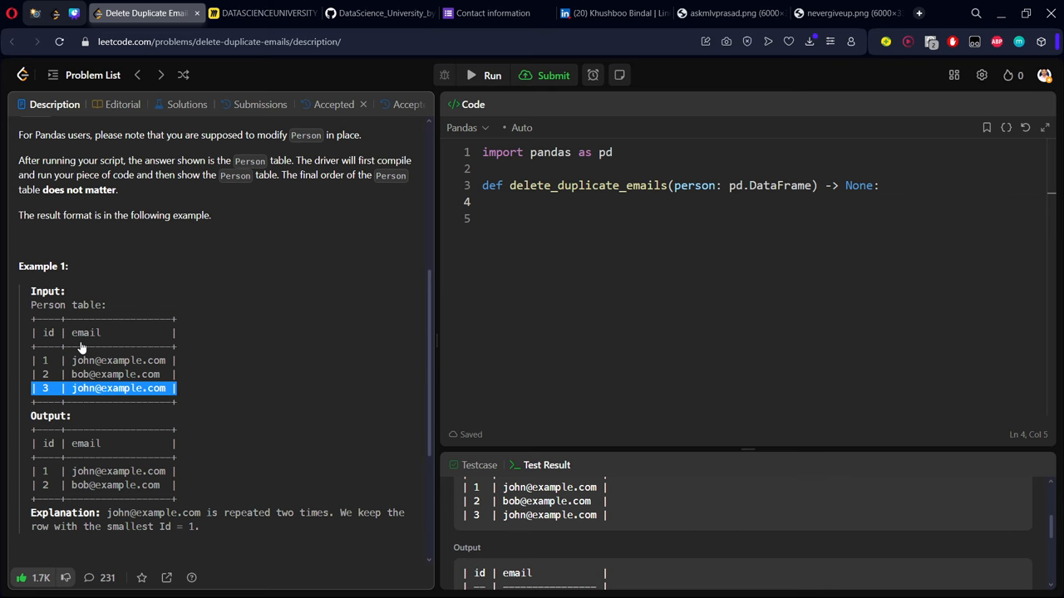
mouse_move(91, 347)
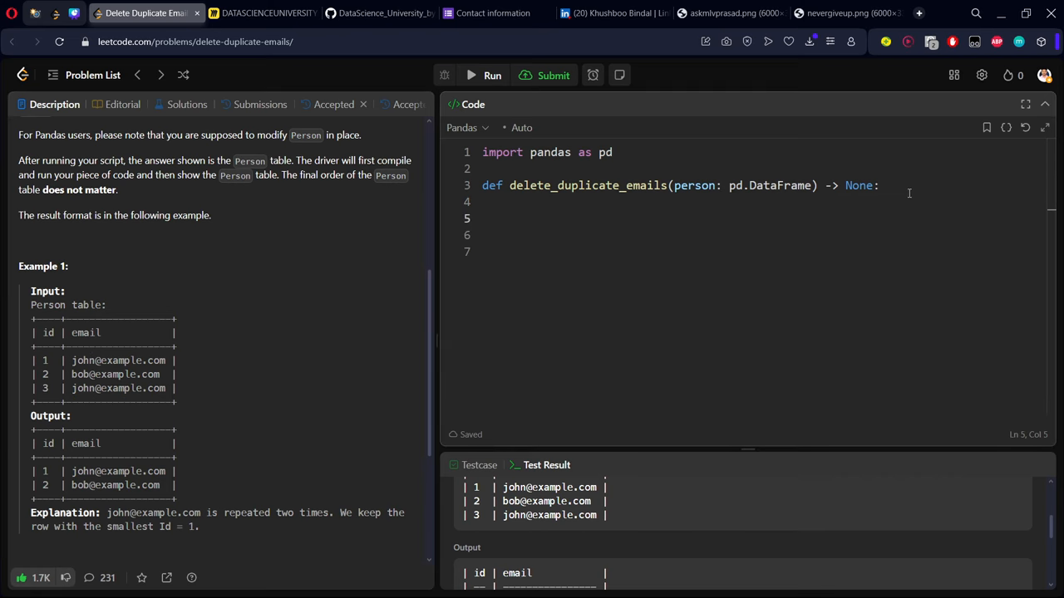
- Write person.sort_values(by="id", inplace=True) to order the table by id
type("per")
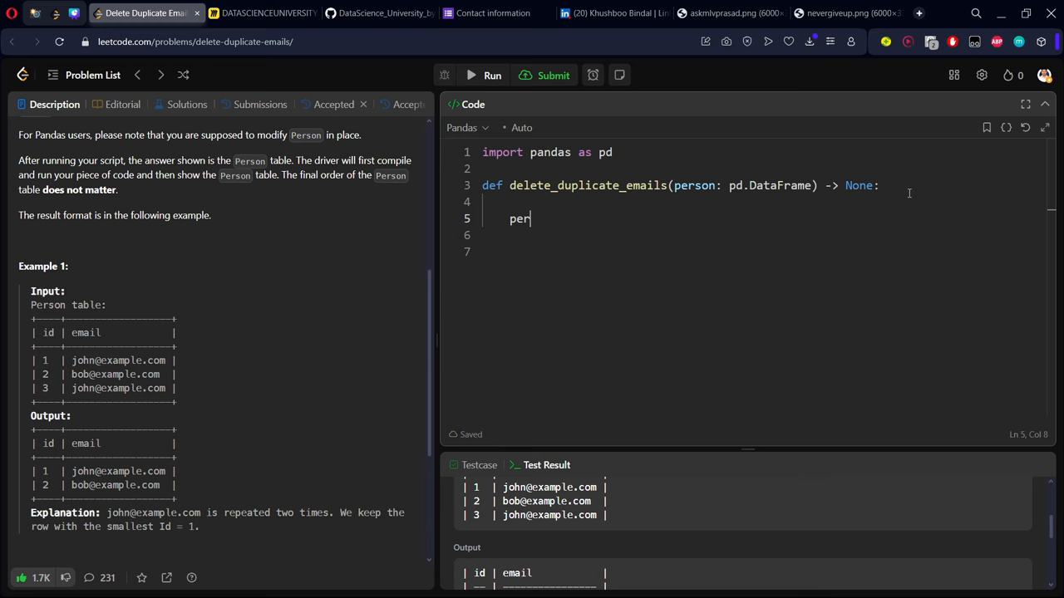
type("sp")
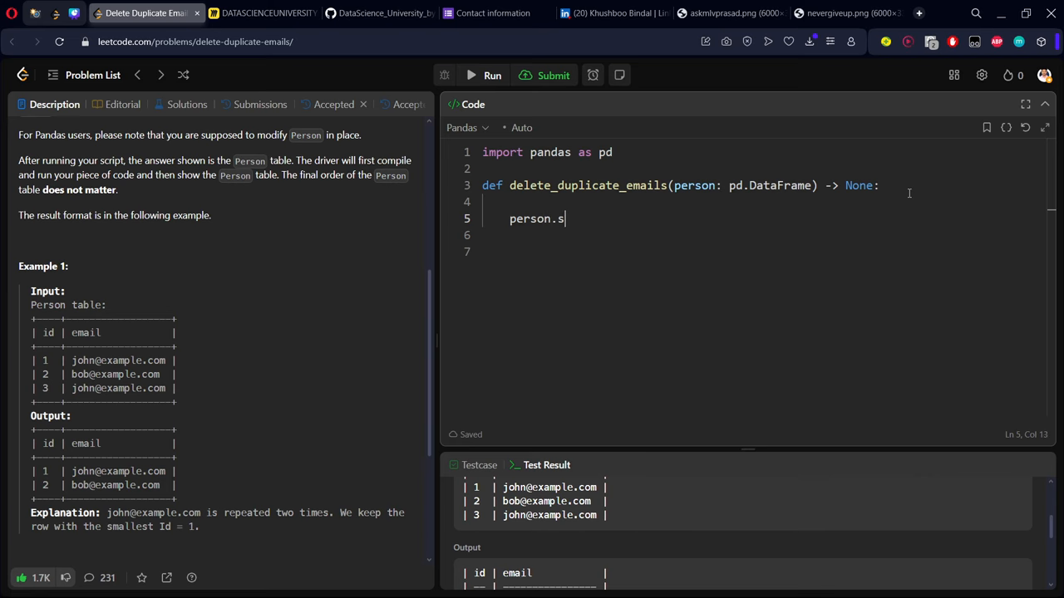
type("ort_values(")
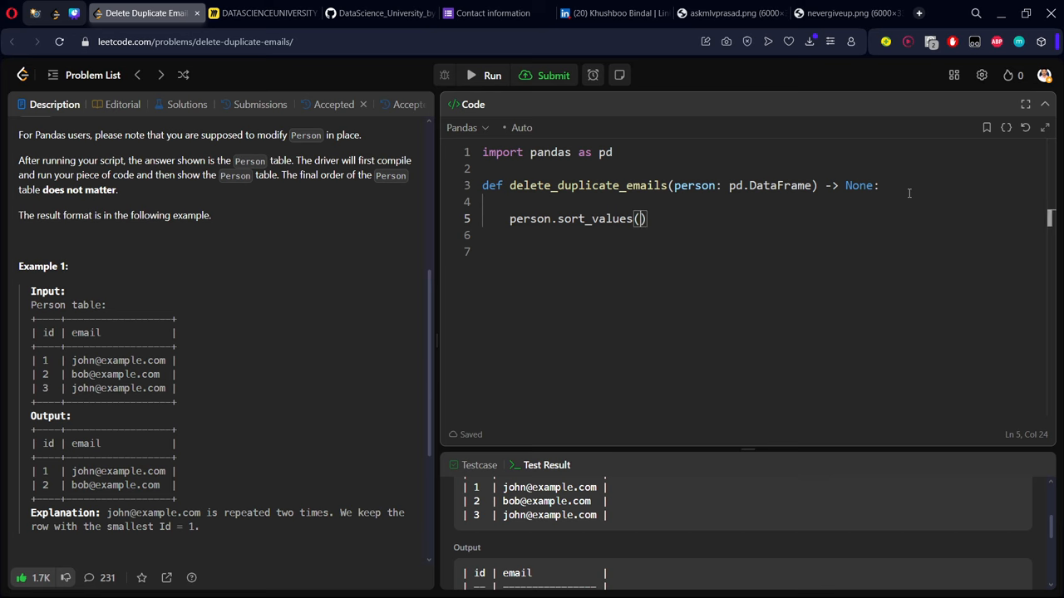
type("by=")
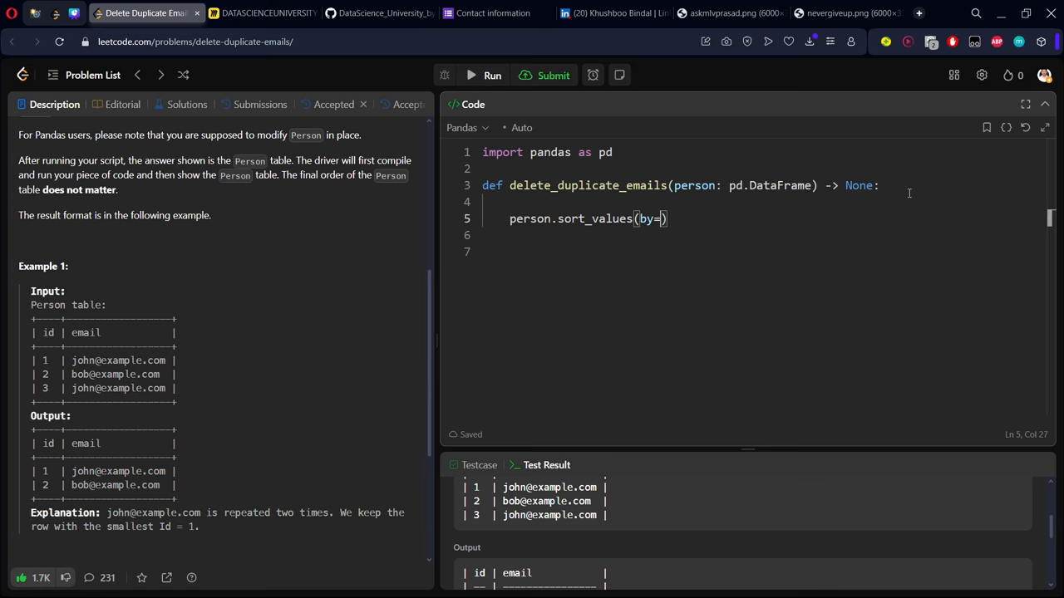
type("\"id\"")
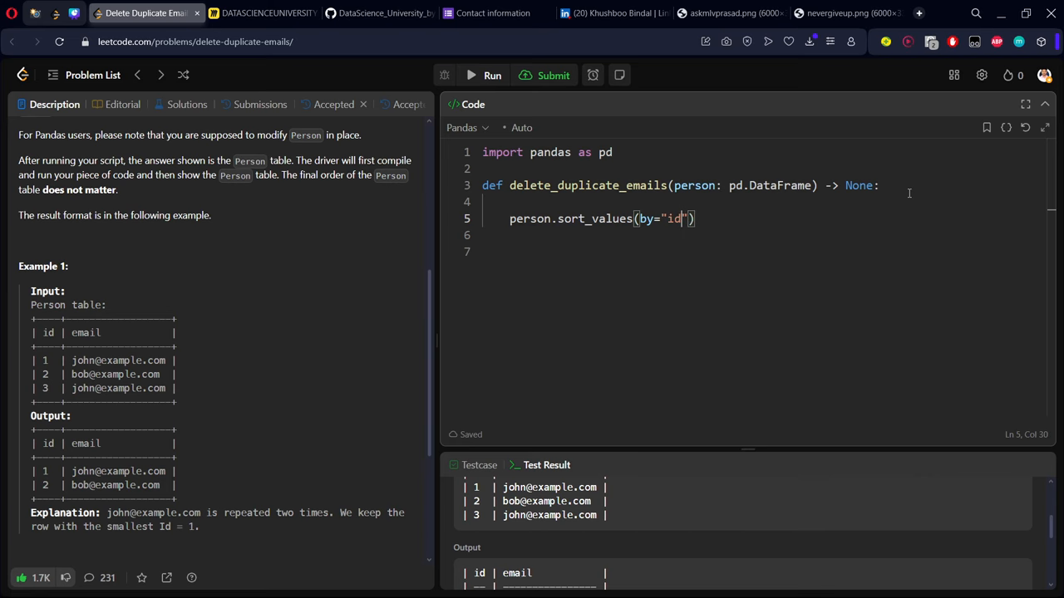
type("\",")
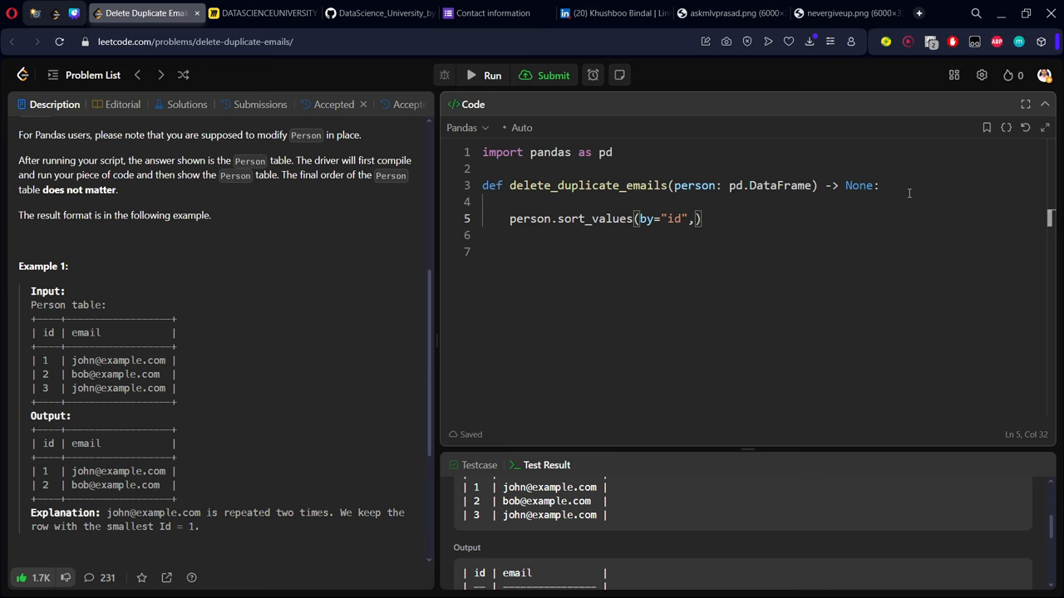
type("i")
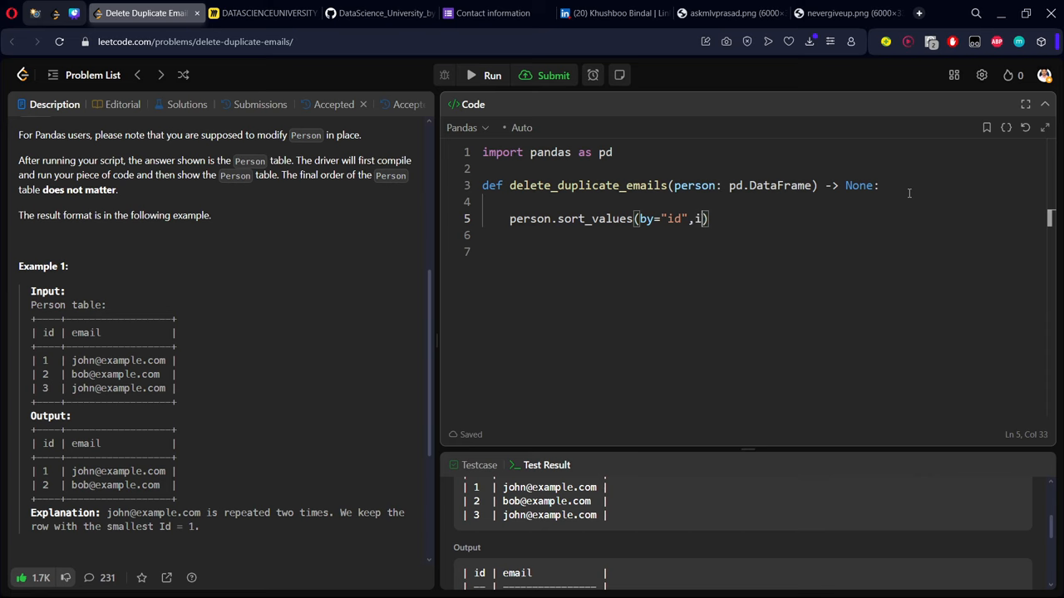
type("nplace")
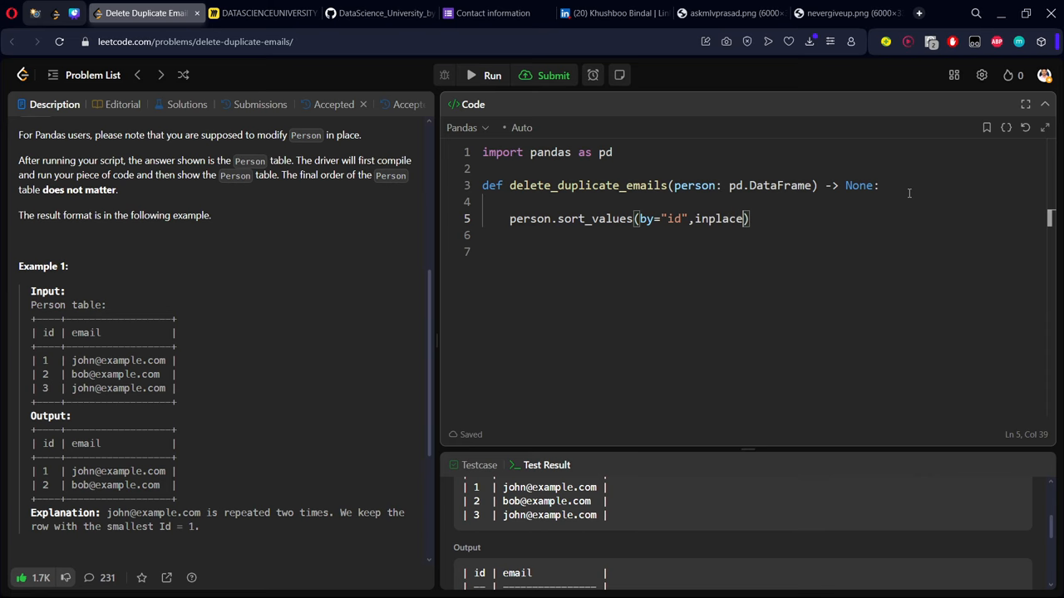
type("=Tr")
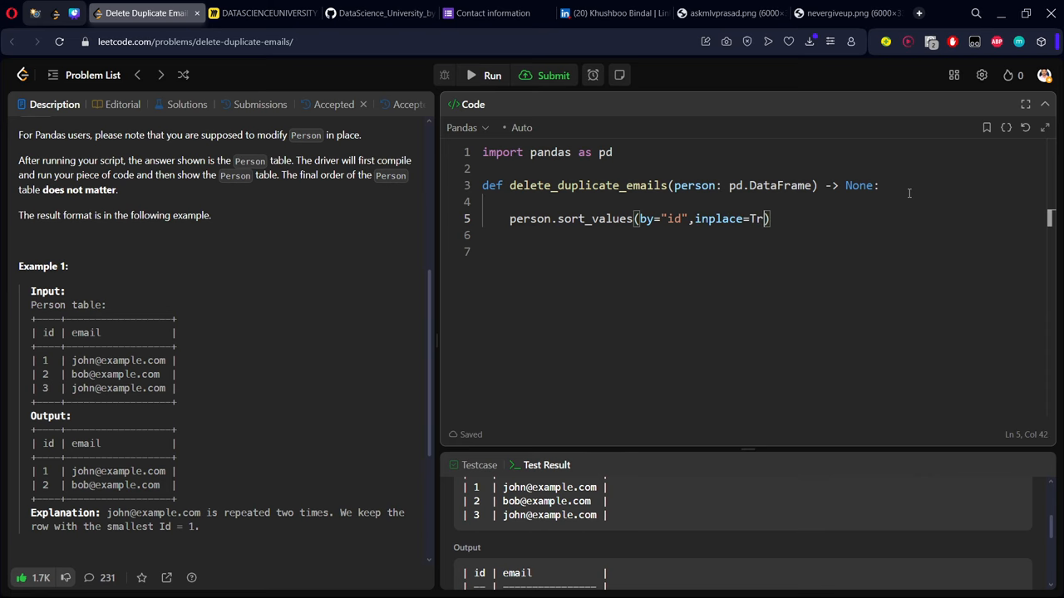
type("ue")
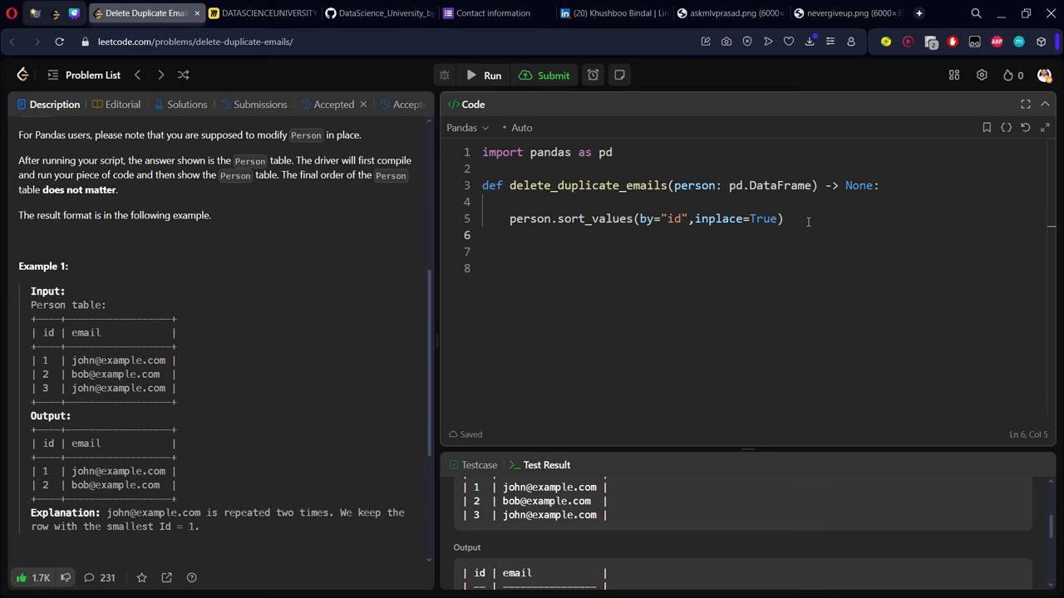
- Write person.drop_duplicates(subset="email") to remove repeated emails
type("person.dro")
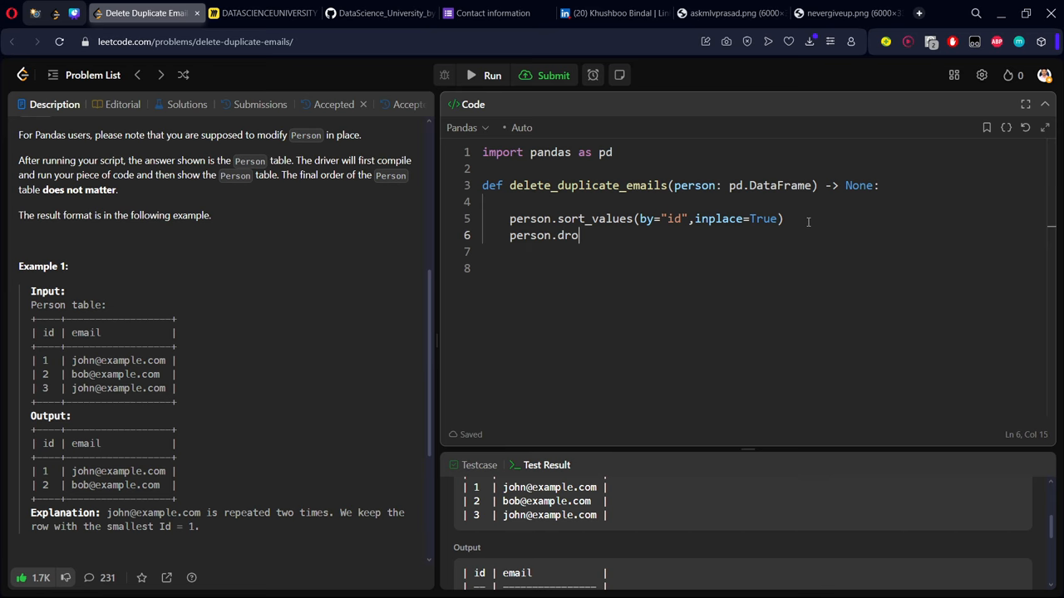
type("p_d")
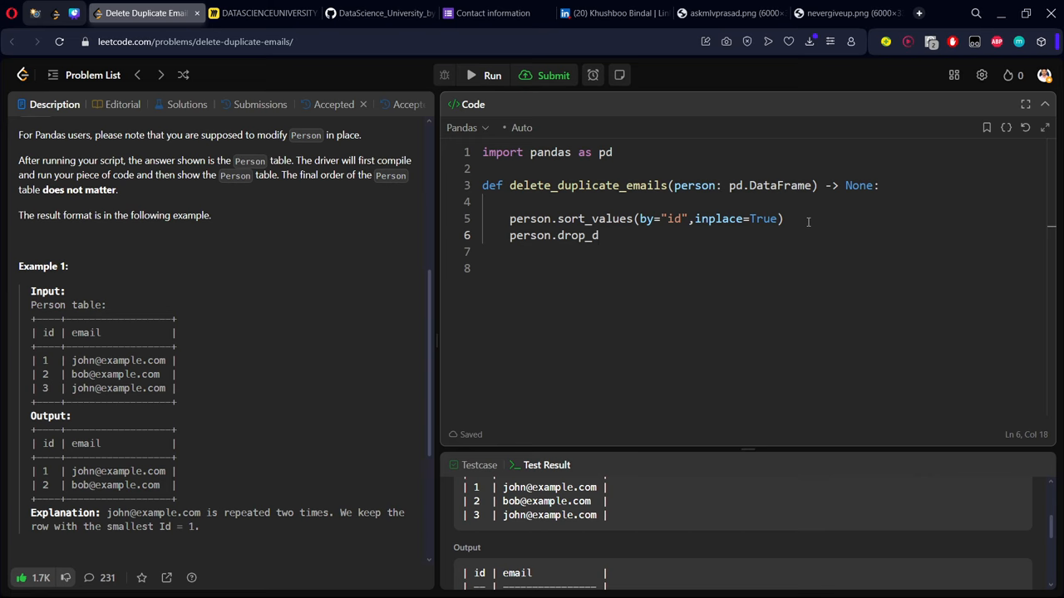
type("upl")
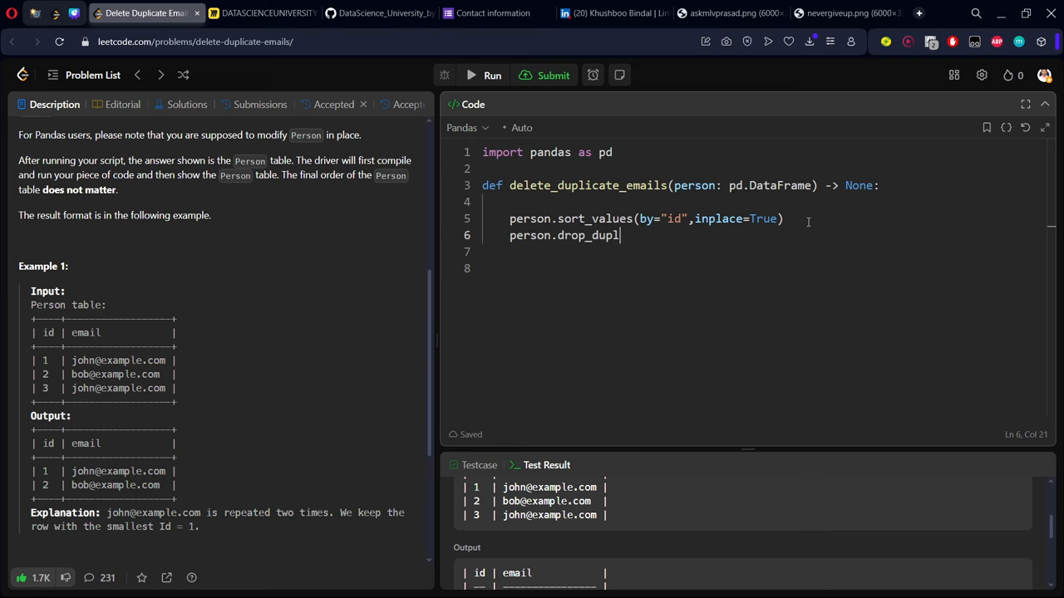
type("ocate")
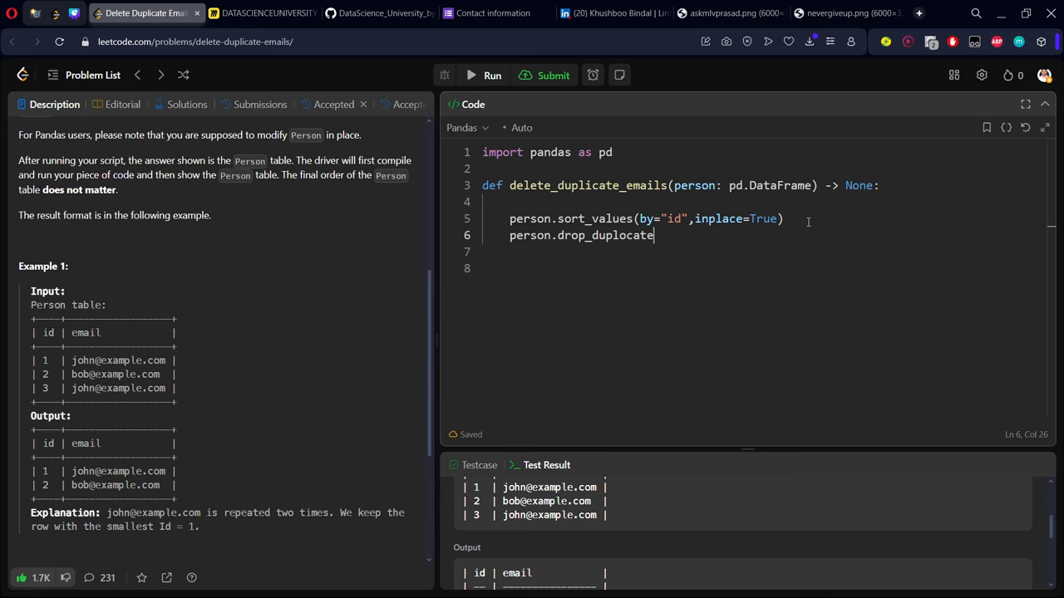
key("Backspace")
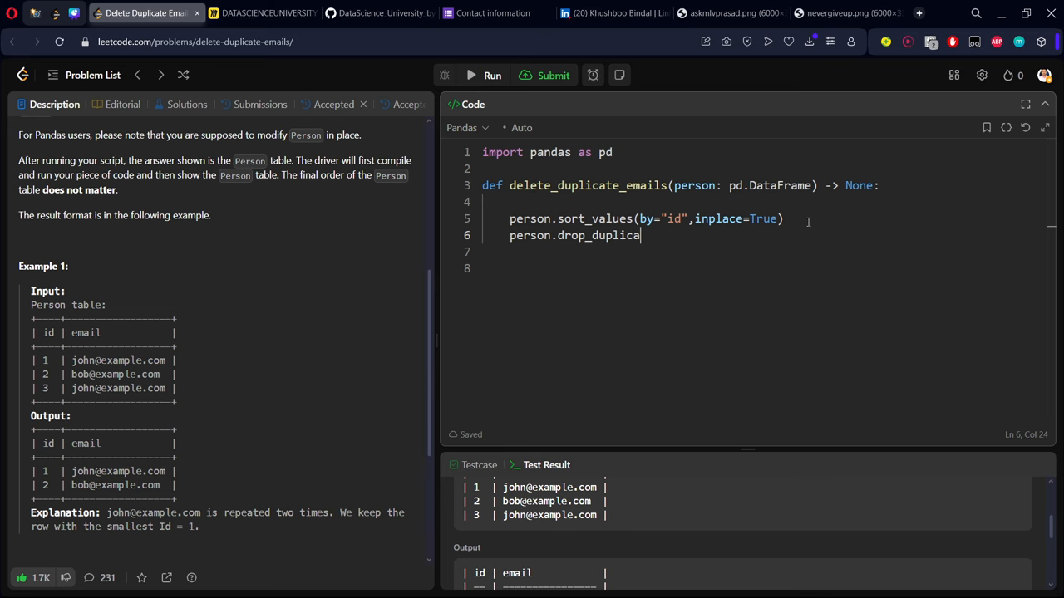
type("tes()")
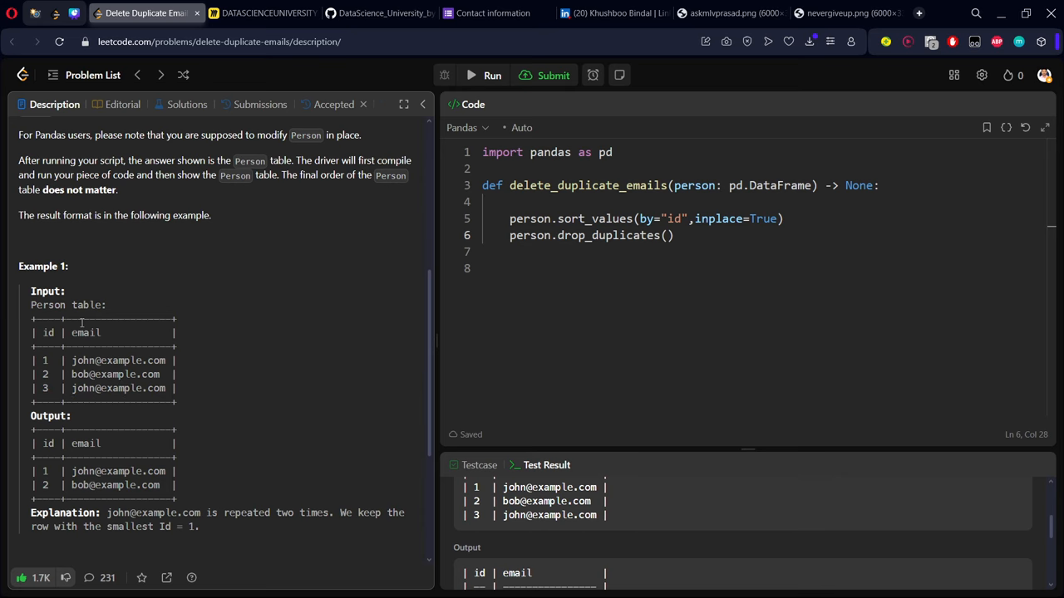
mouse_move(76, 346)
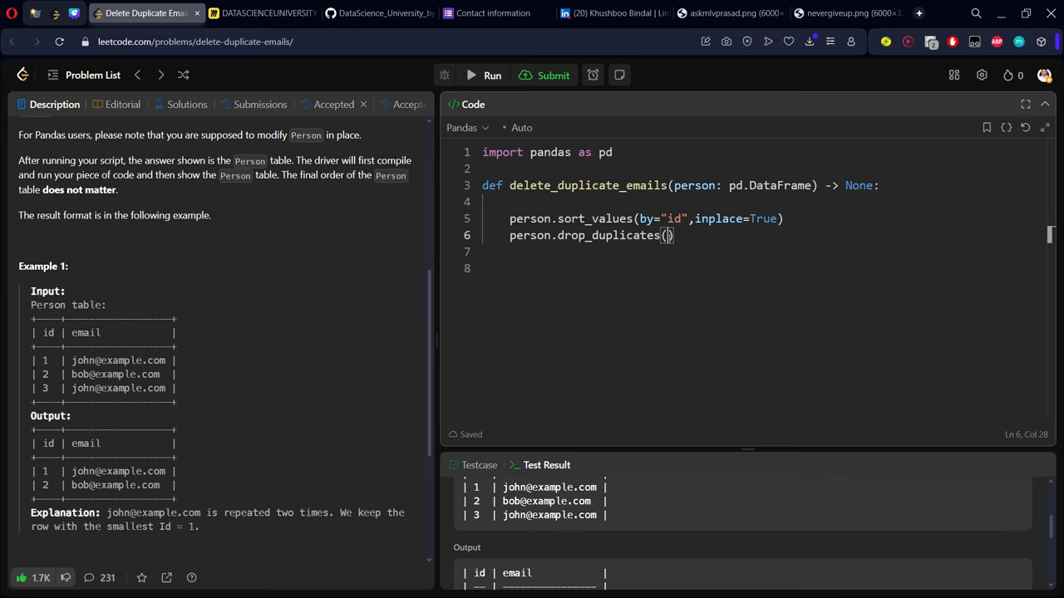
type("subset")
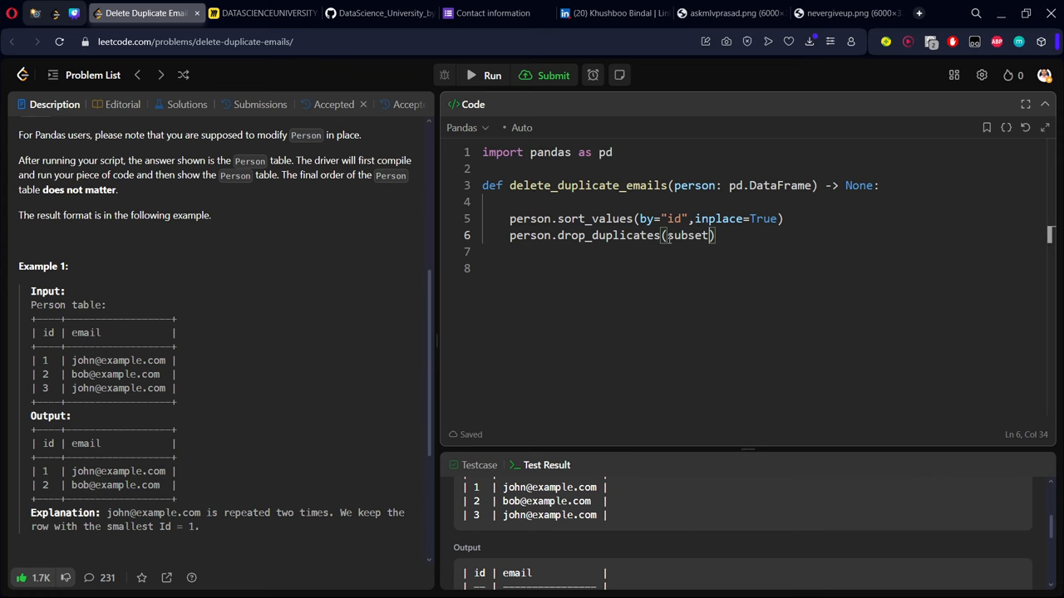
type("=")
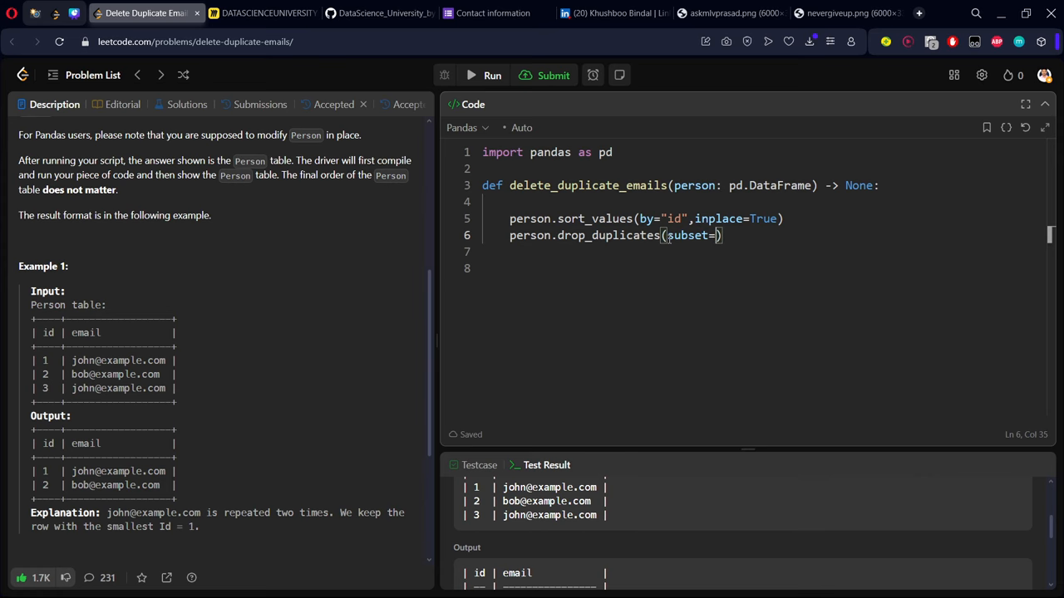
type("\"email\"")
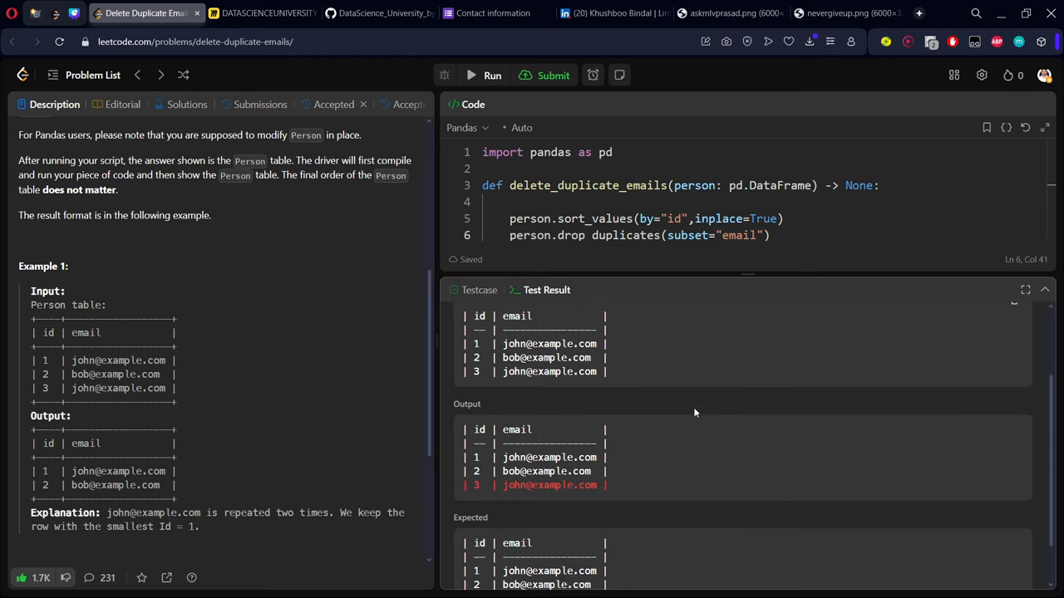
- Compare the Output and Expected tables, then enlarge the code editor over the results
scroll("down", 3)
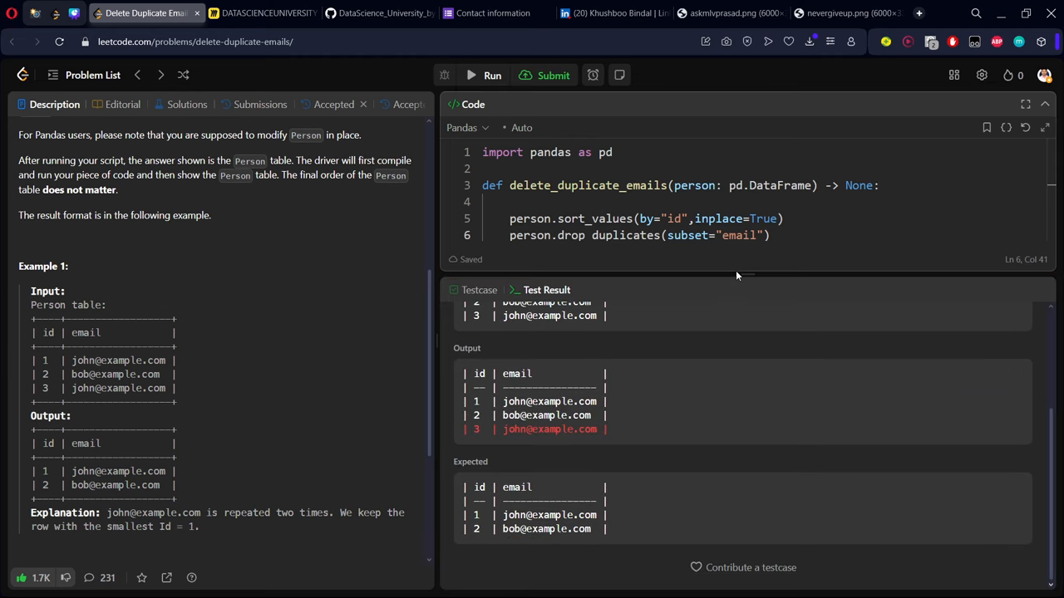
left_click_drag(746, 276, 746, 465)
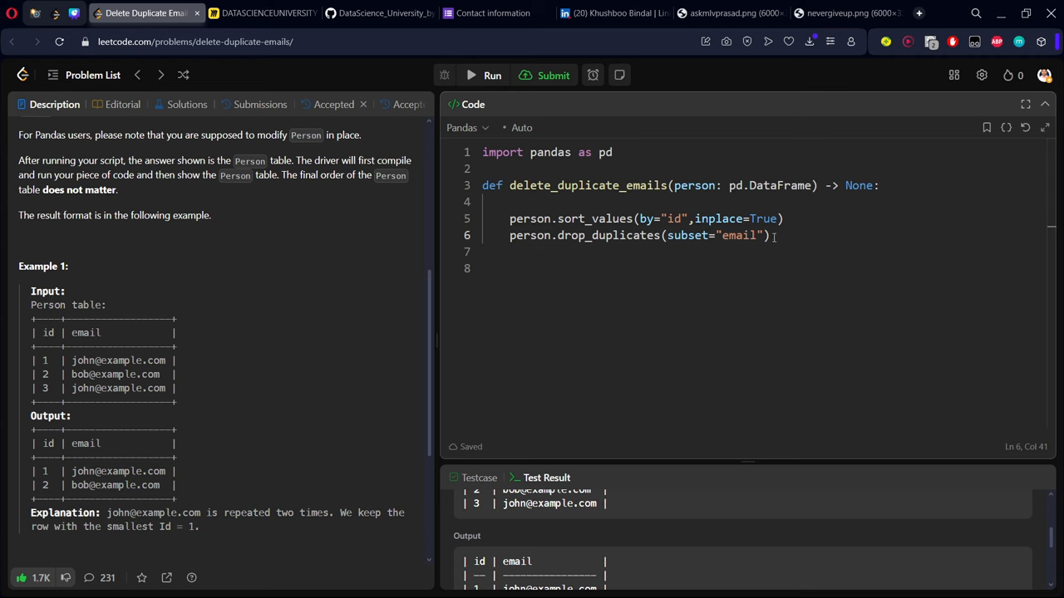
- Add inplace=True to drop_duplicates, run the sample, and submit the accepted solution
type(",")
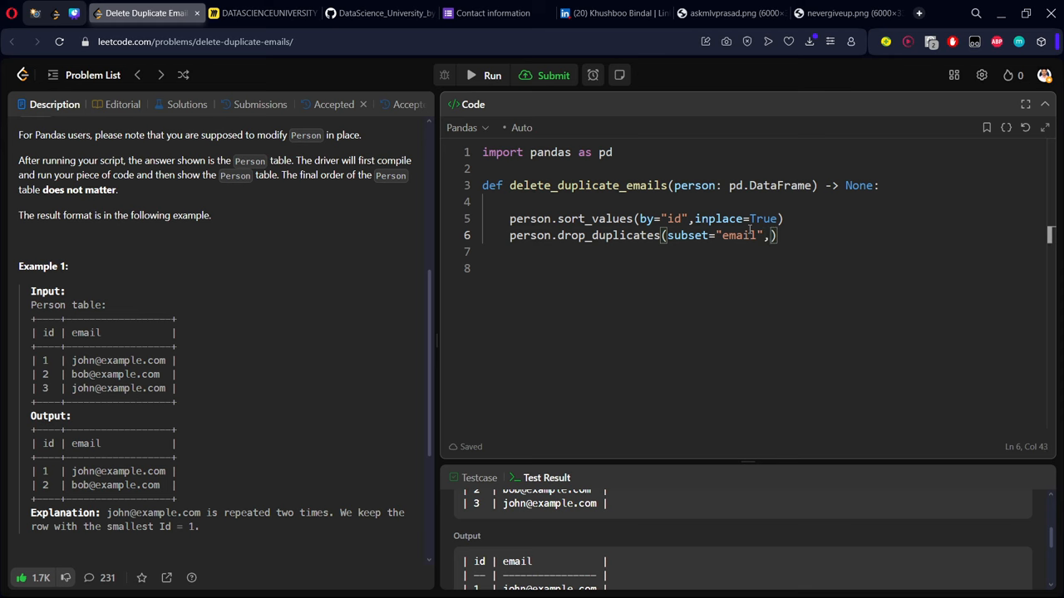
type("inplace=")
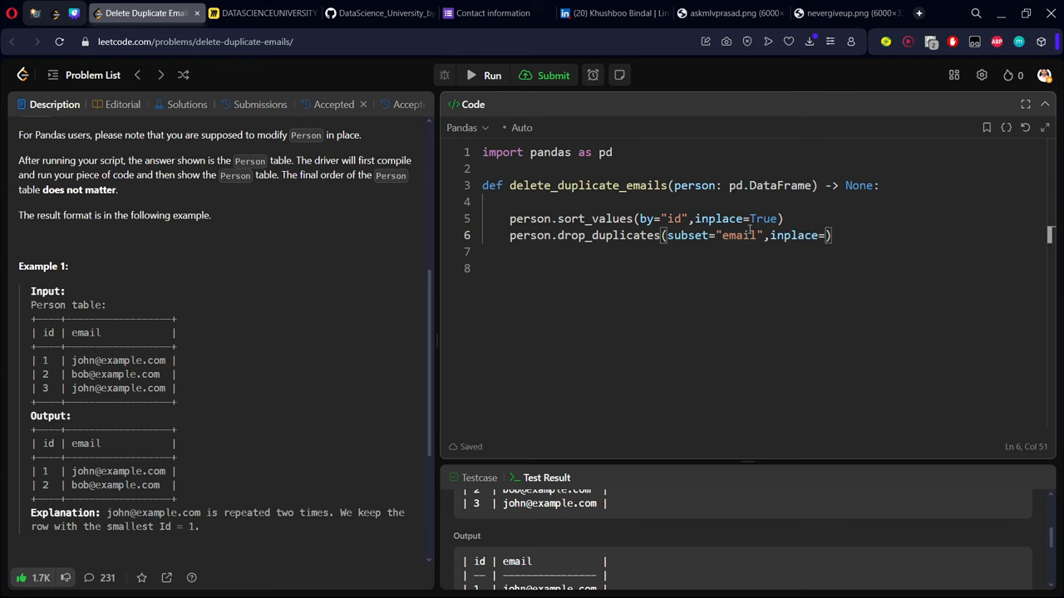
type("True")
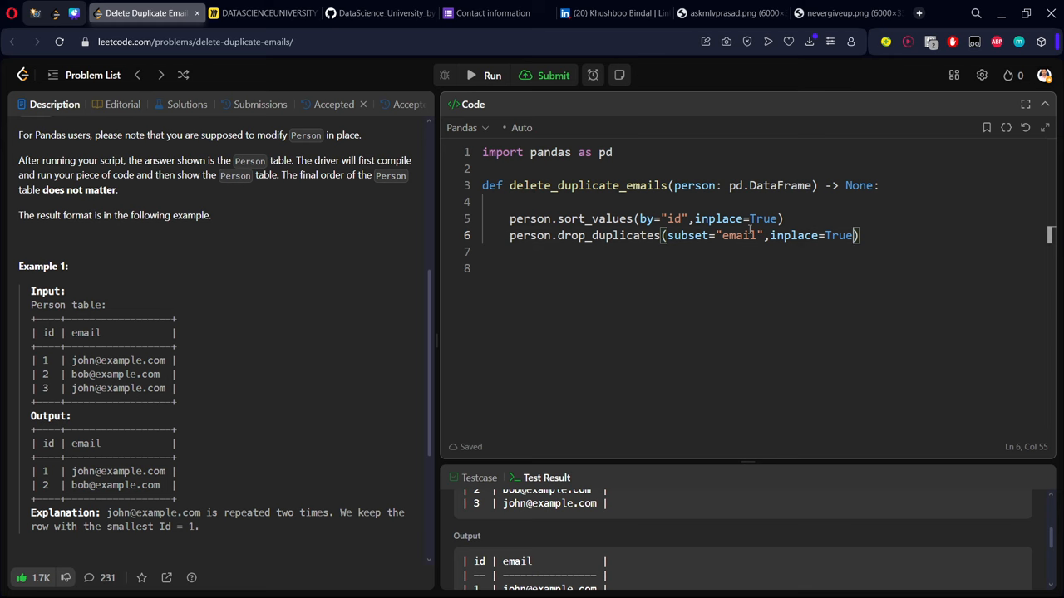
left_click(552, 75)
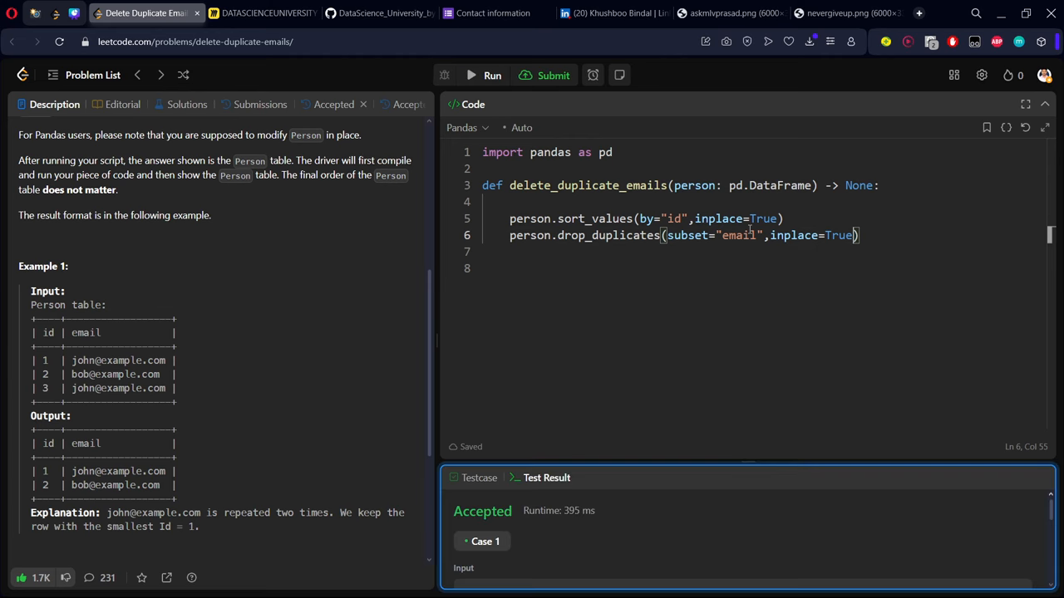
left_click(545, 75)
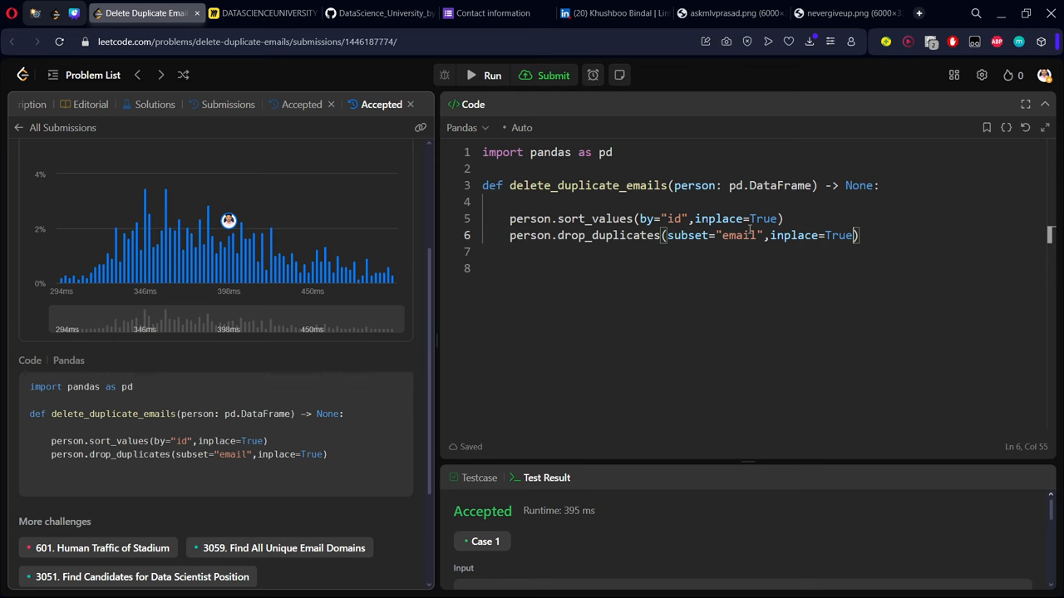
- Visit the approach board and the PROJECT_02 pandas solutions repository, then the contact form
left_click(263, 13)
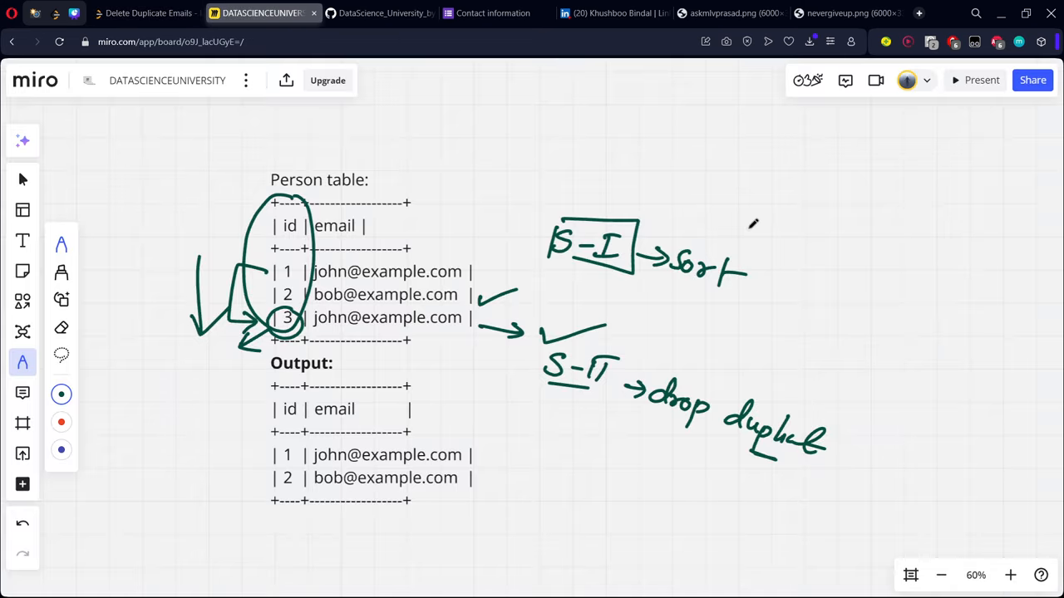
left_click(379, 13)
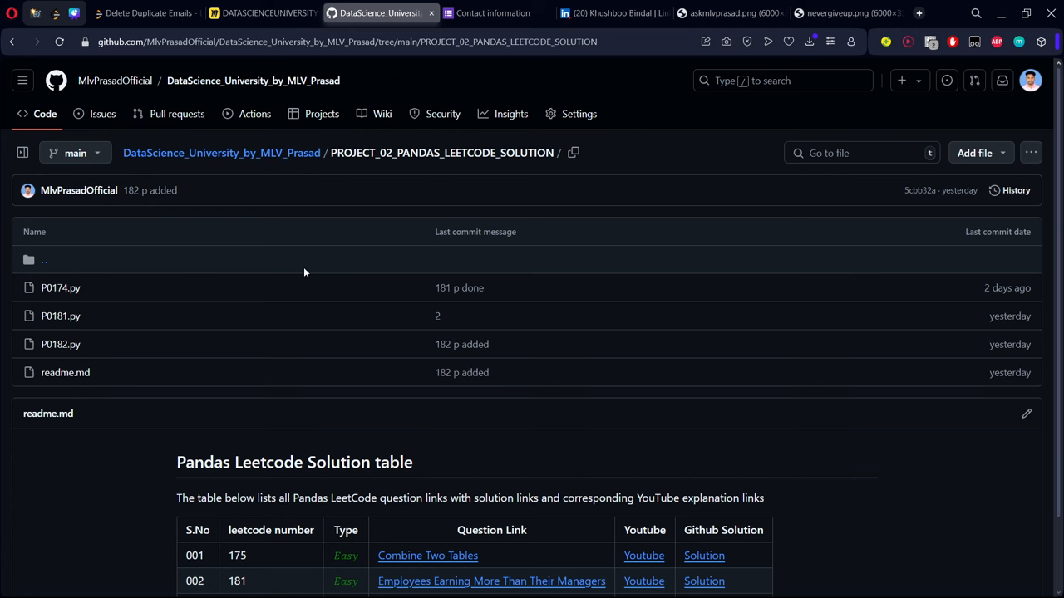
mouse_move(293, 274)
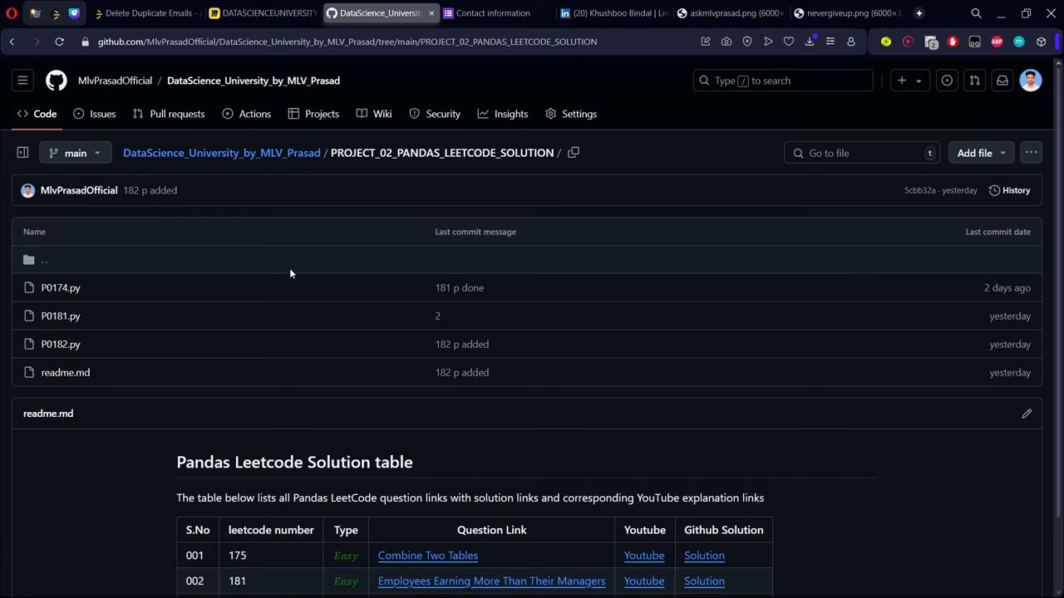
mouse_move(721, 349)
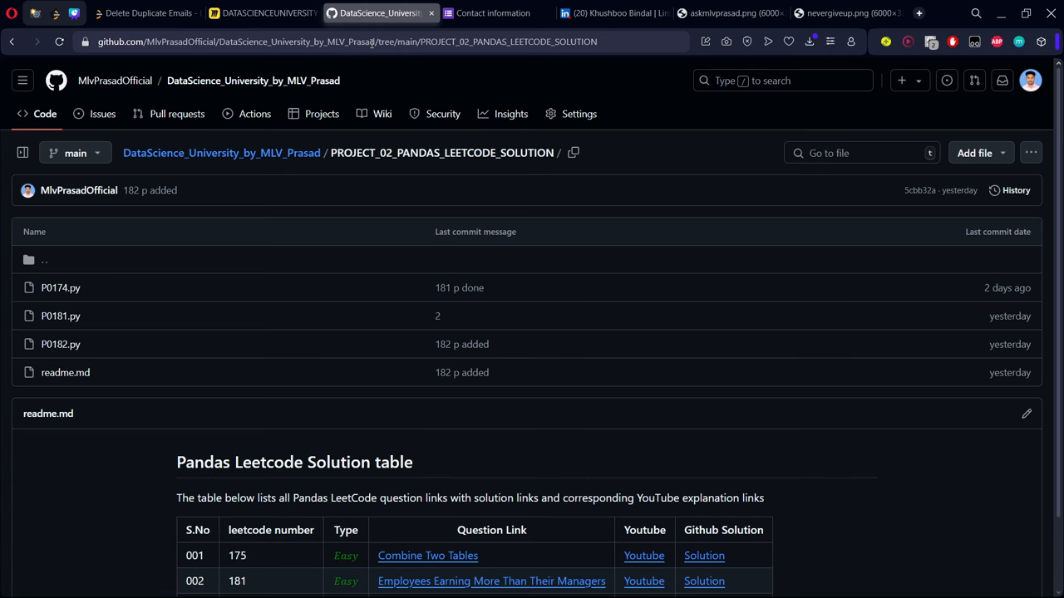
left_click(492, 13)
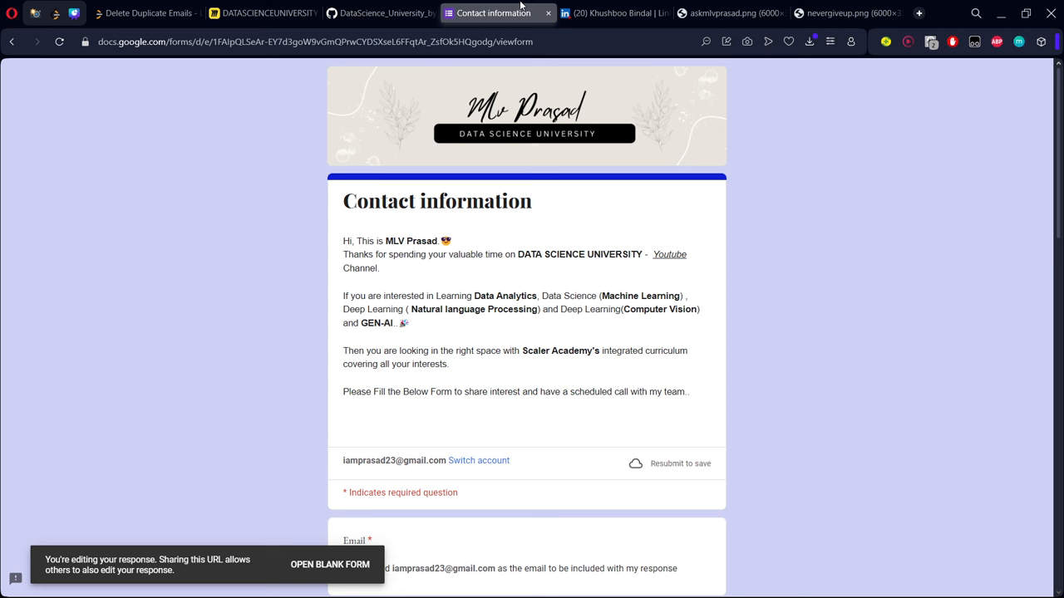
- Visit the LinkedIn profile and finish on the '#askmlvprasad' questions slide
left_click(614, 14)
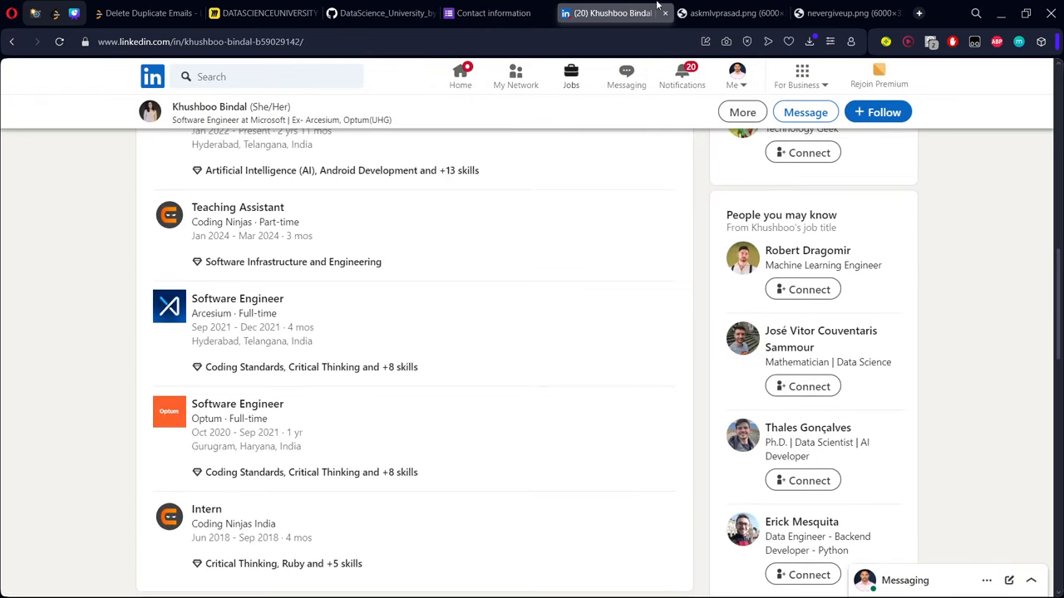
left_click(728, 14)
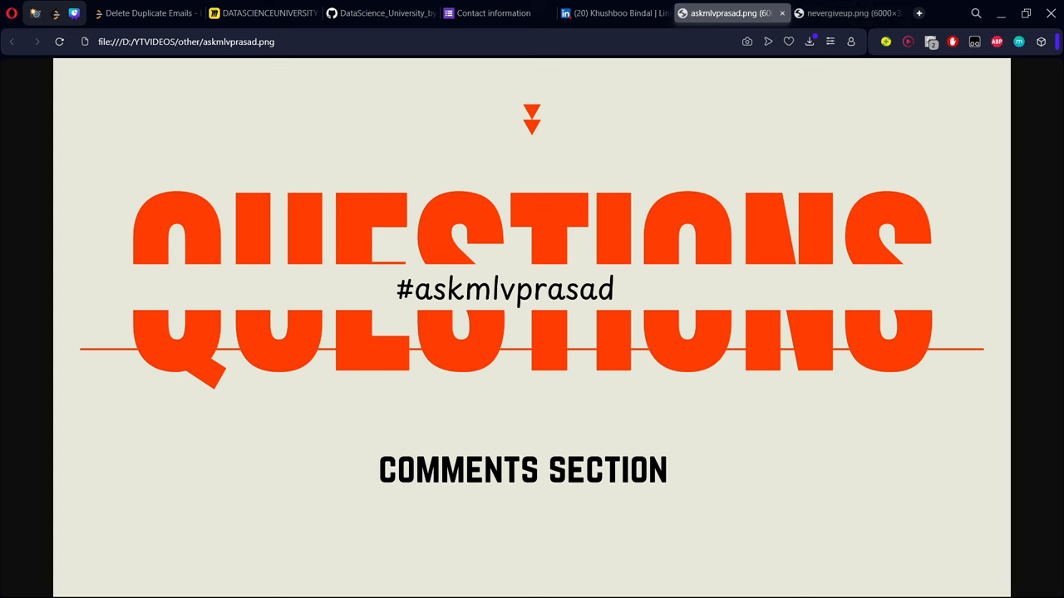
mouse_move(905, 285)
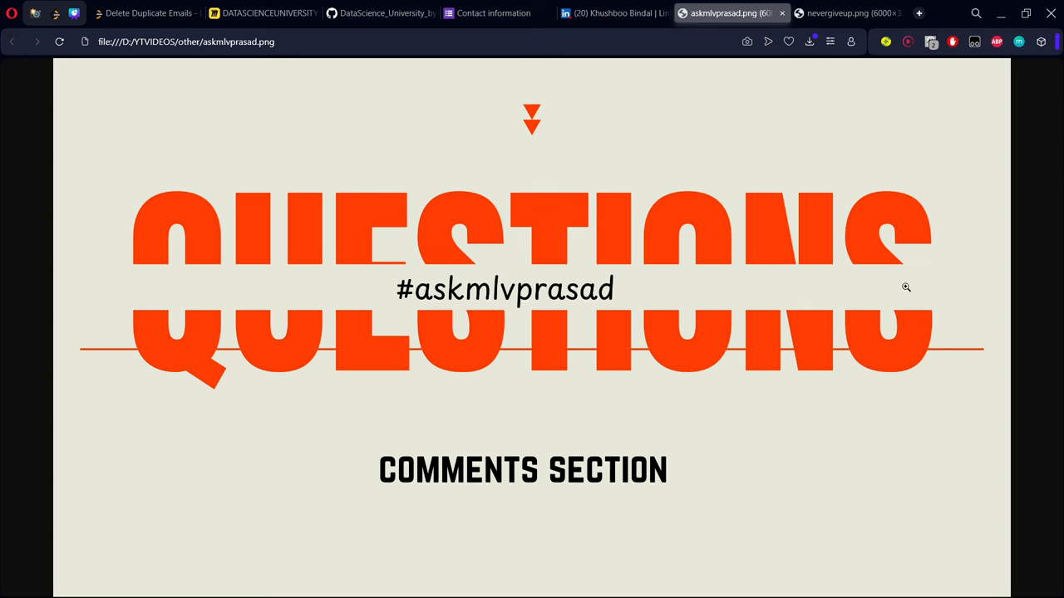
mouse_move(735, 222)
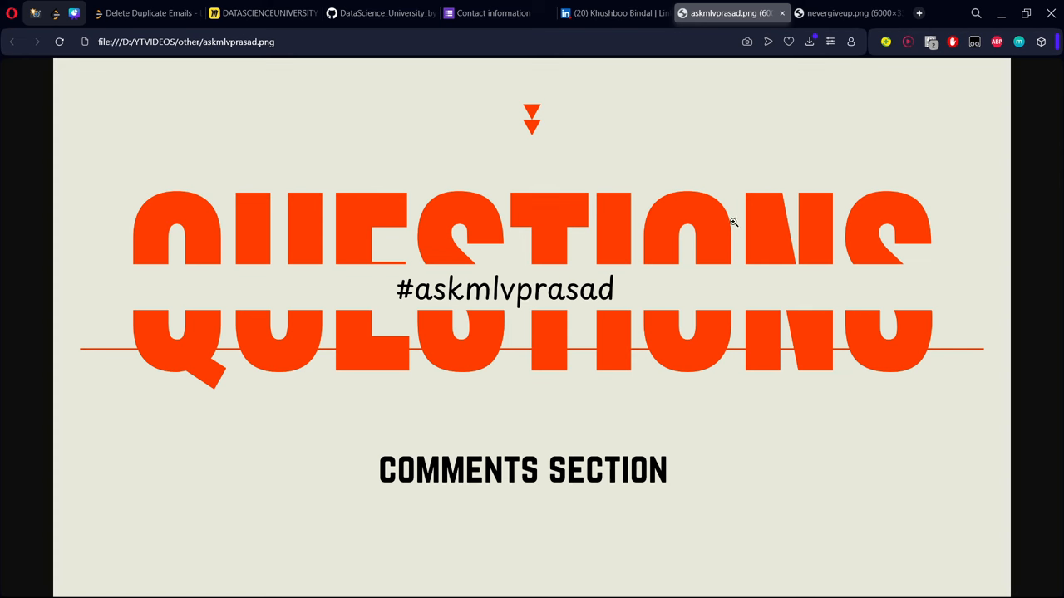